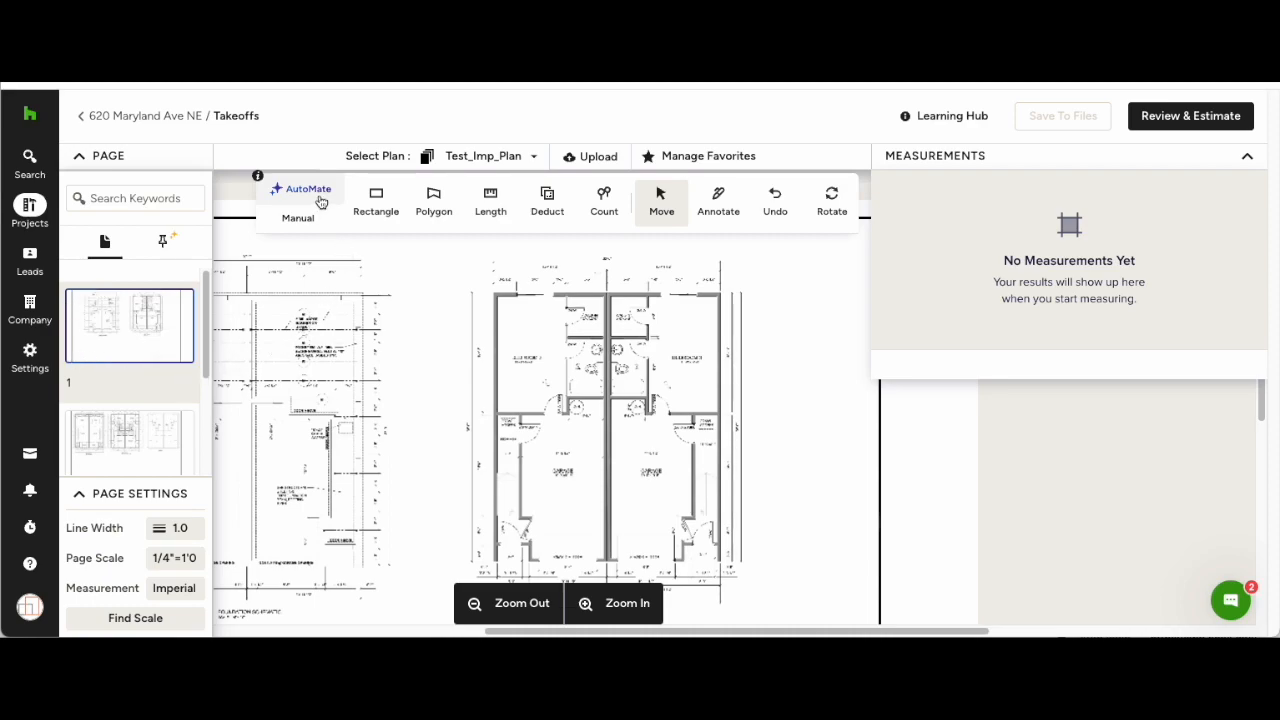
mouse_move(304, 198)
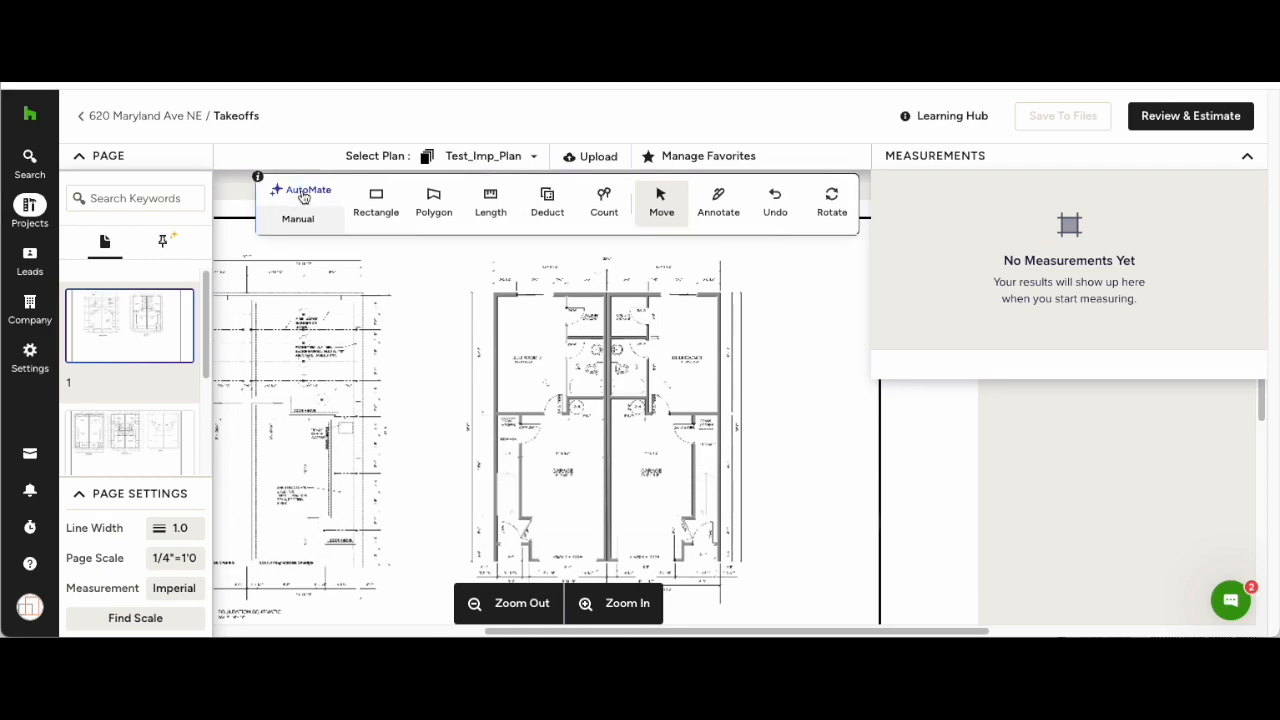
Step: Choose manual polygon measuring and assign new areas to the Hardwood group under Flooring
left_click(432, 200)
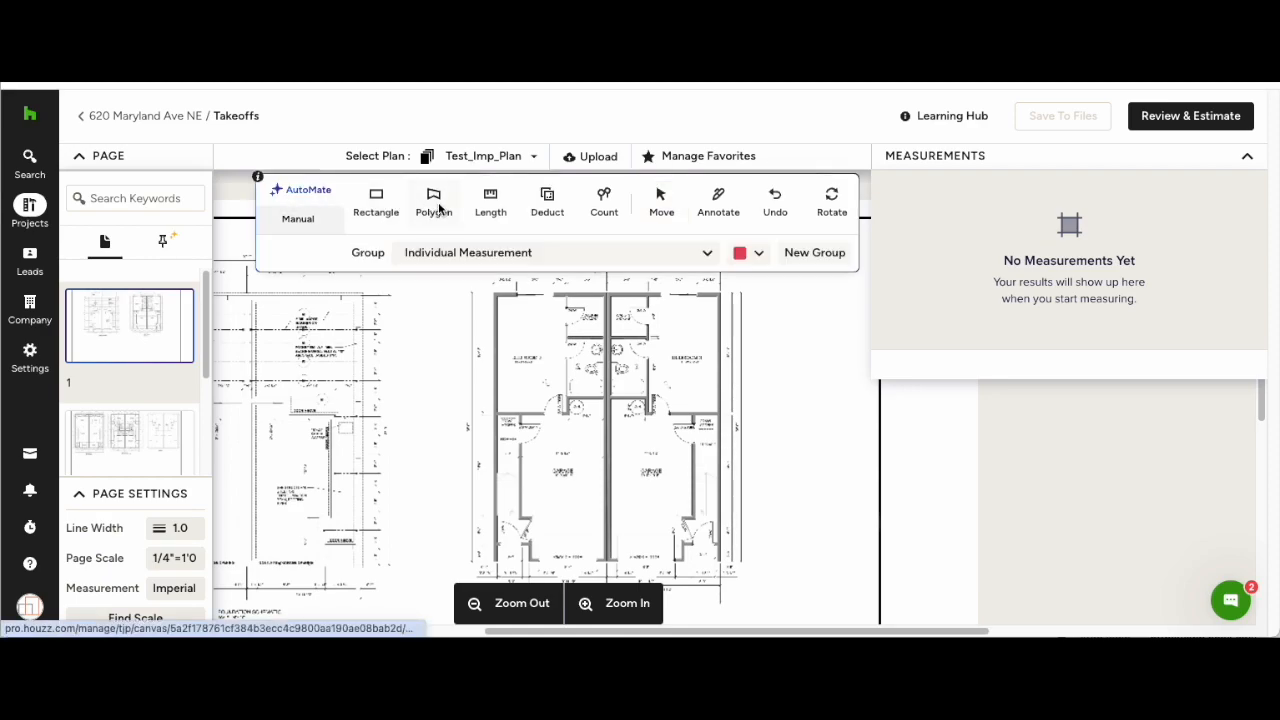
left_click(556, 252)
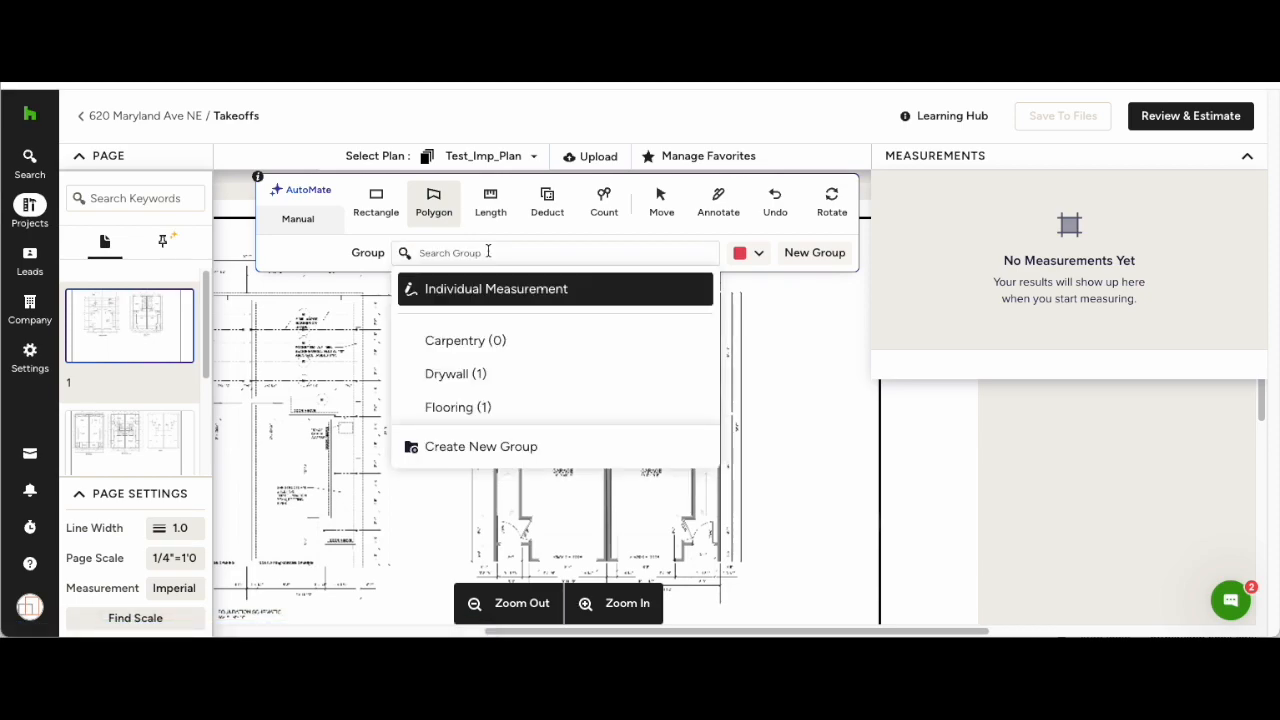
left_click(458, 408)
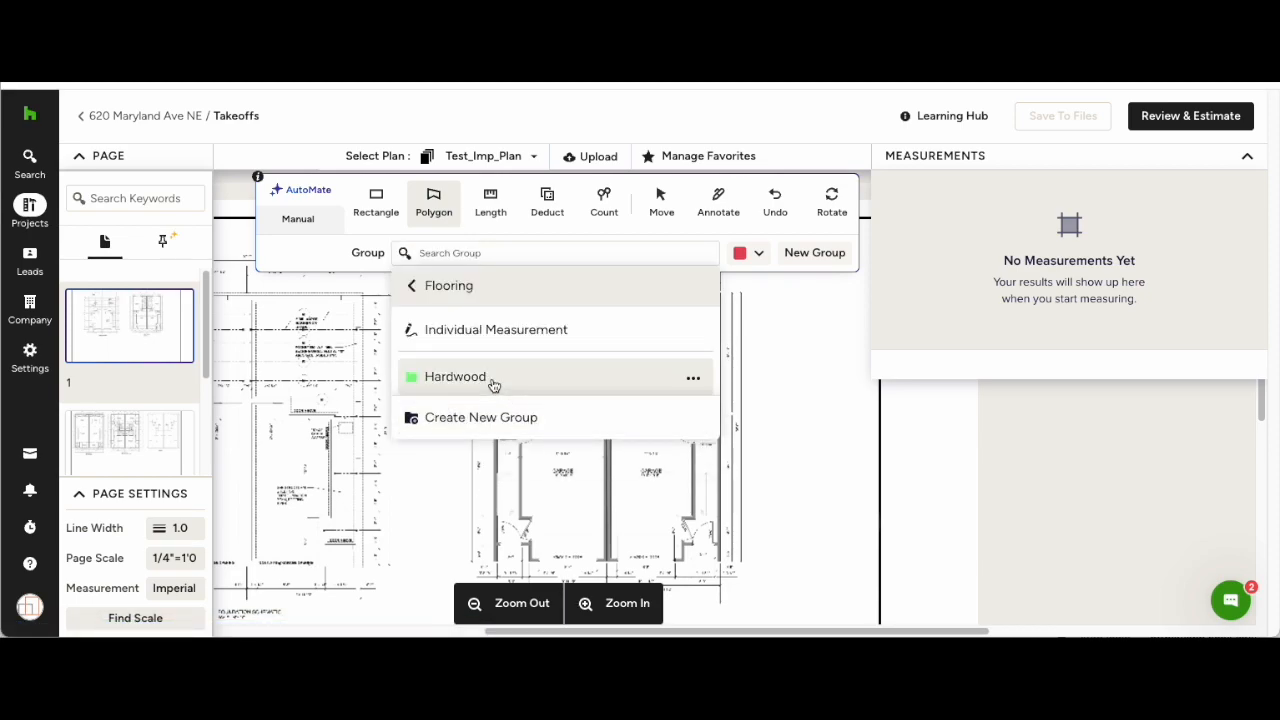
left_click(456, 376)
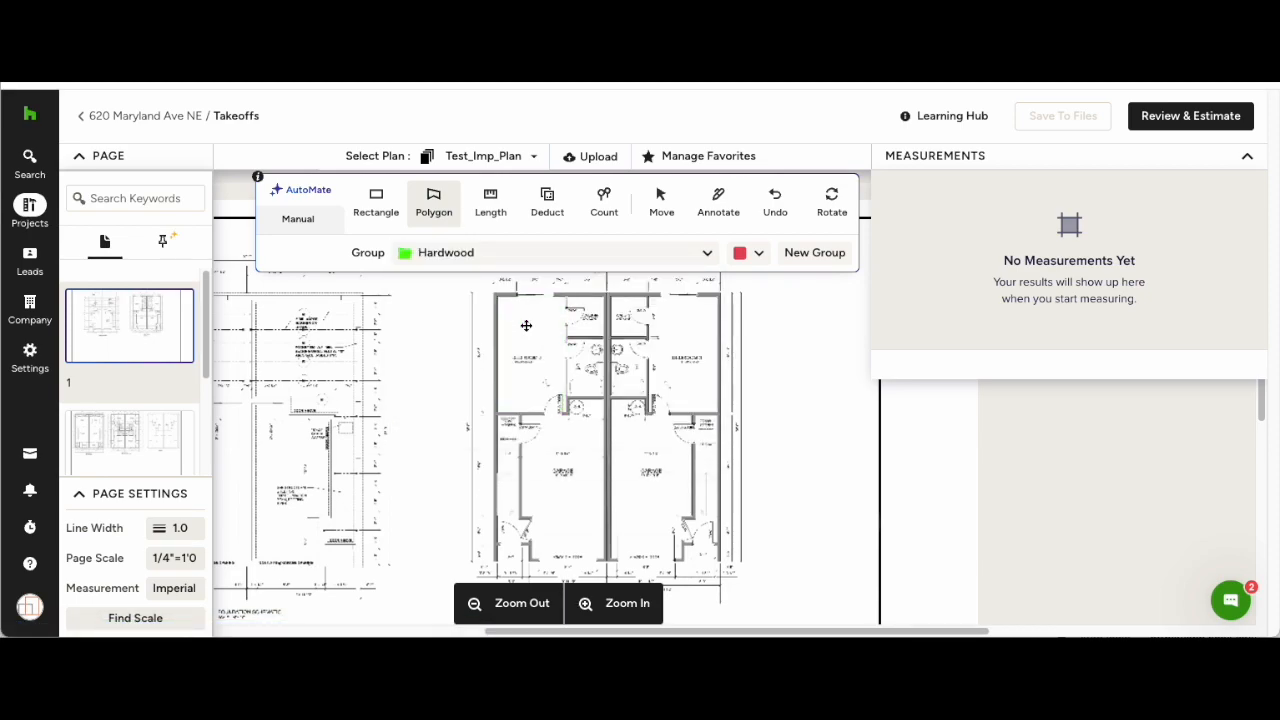
Step: Auto-measure the left bedroom, closet, right bedroom and narrow strip as Hardwood areas totalling 389.47 ft²
left_click(600, 318)
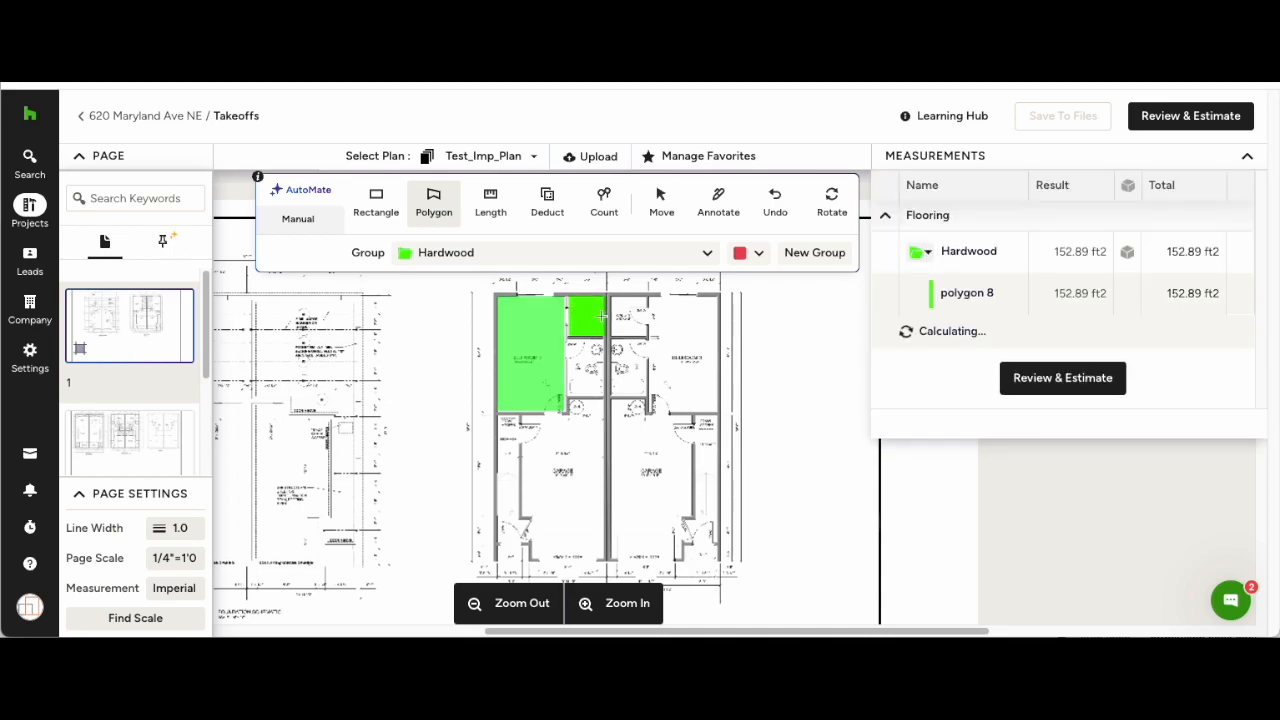
left_click(676, 324)
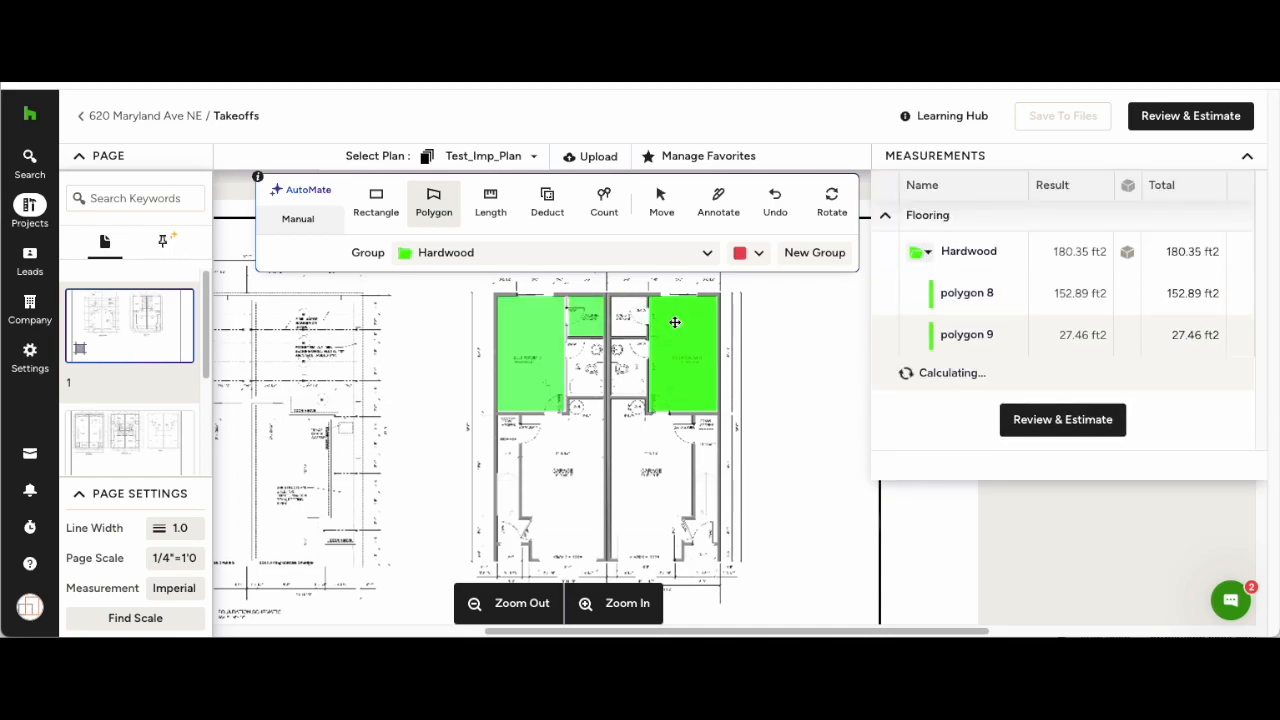
left_click(704, 468)
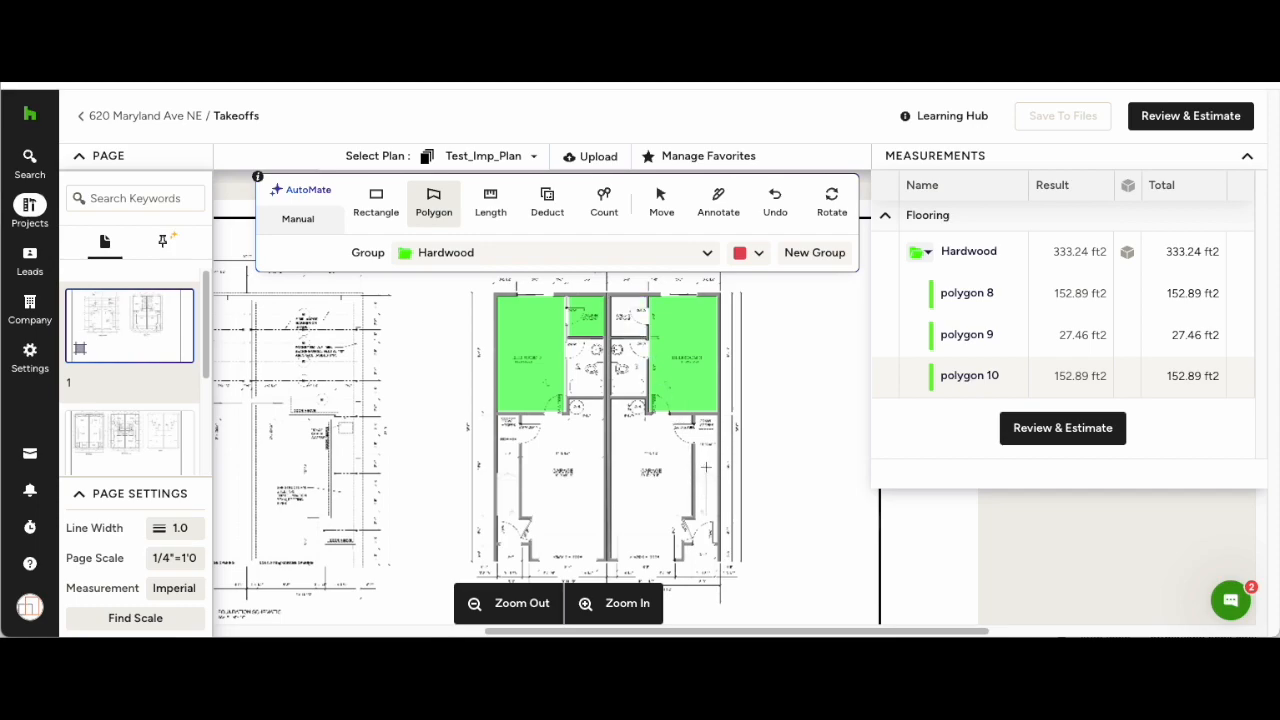
left_click(696, 456)
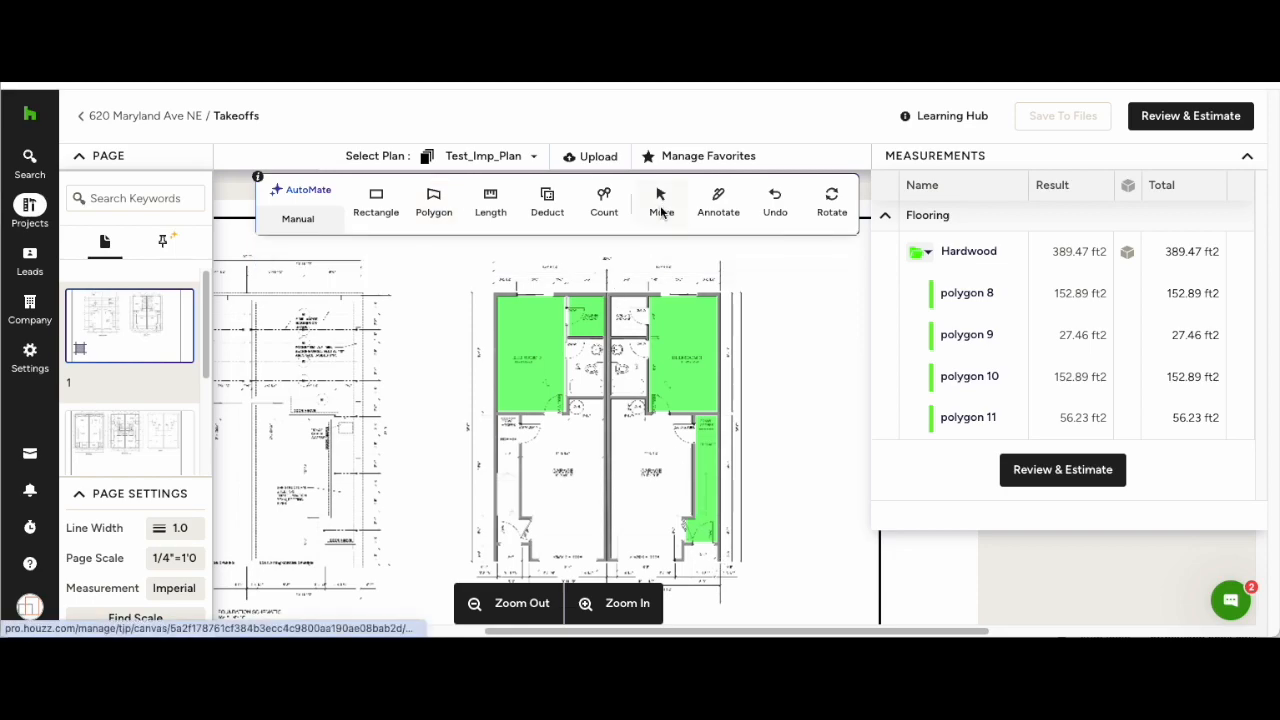
Step: Select and adjust an existing measured shape on the plan
left_click(700, 480)
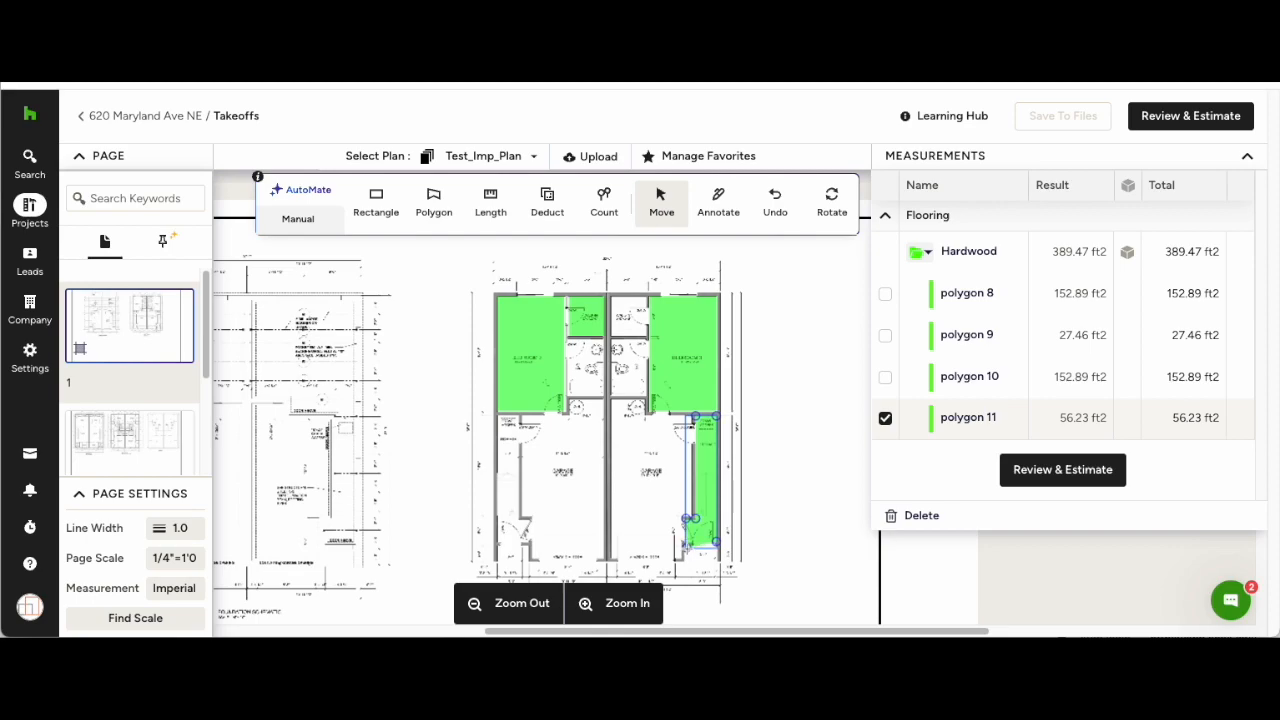
left_click_drag(692, 548, 684, 560)
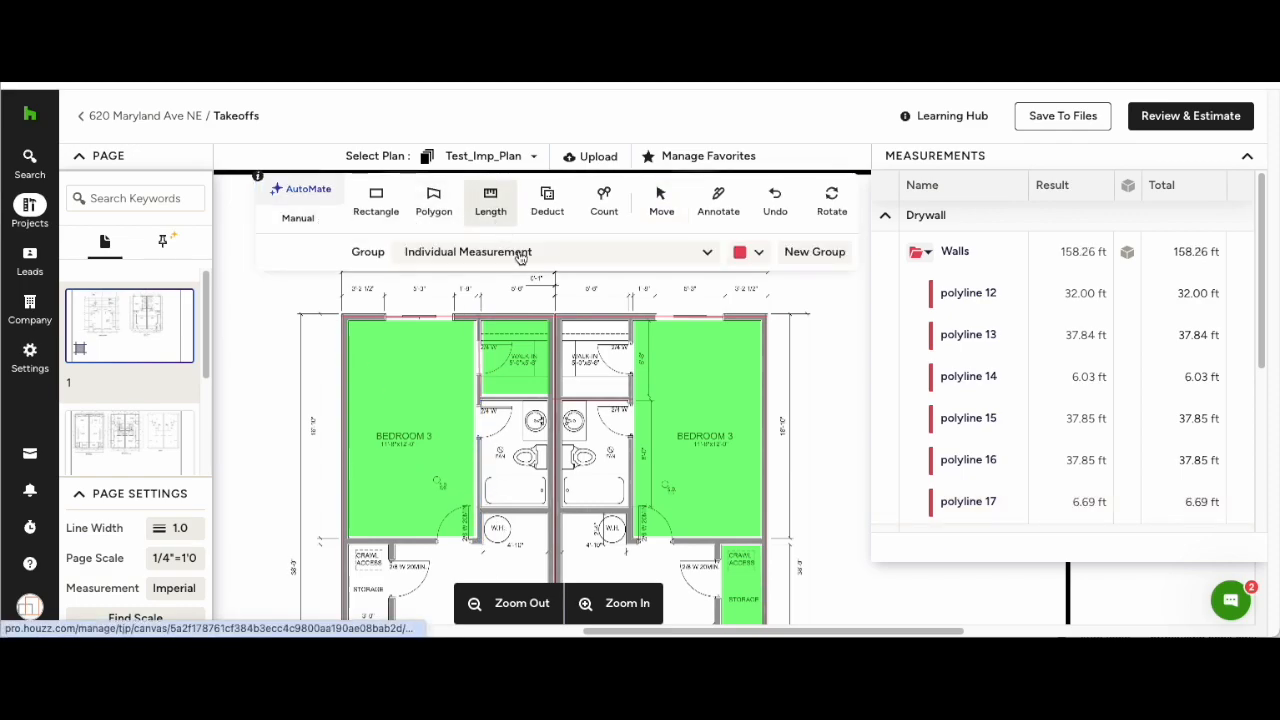
Step: Assign new lengths to the Drywall Walls group and trace another wall polyline
left_click(556, 252)
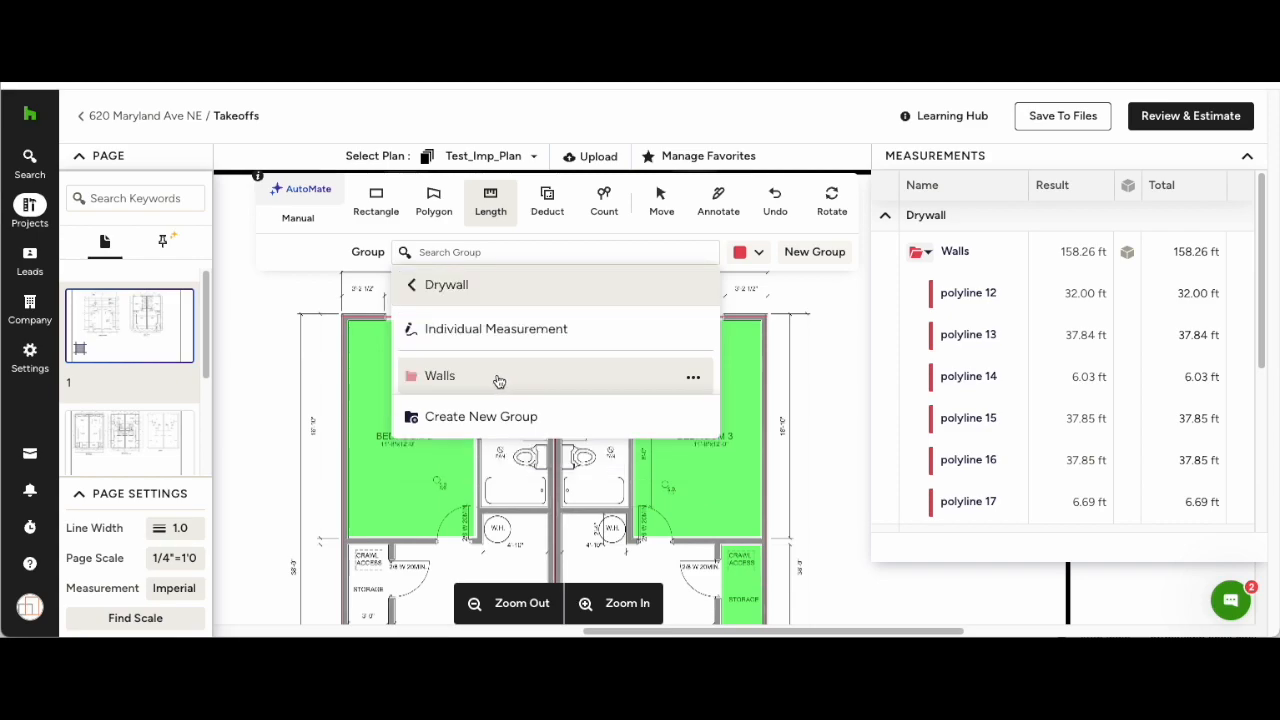
left_click(440, 376)
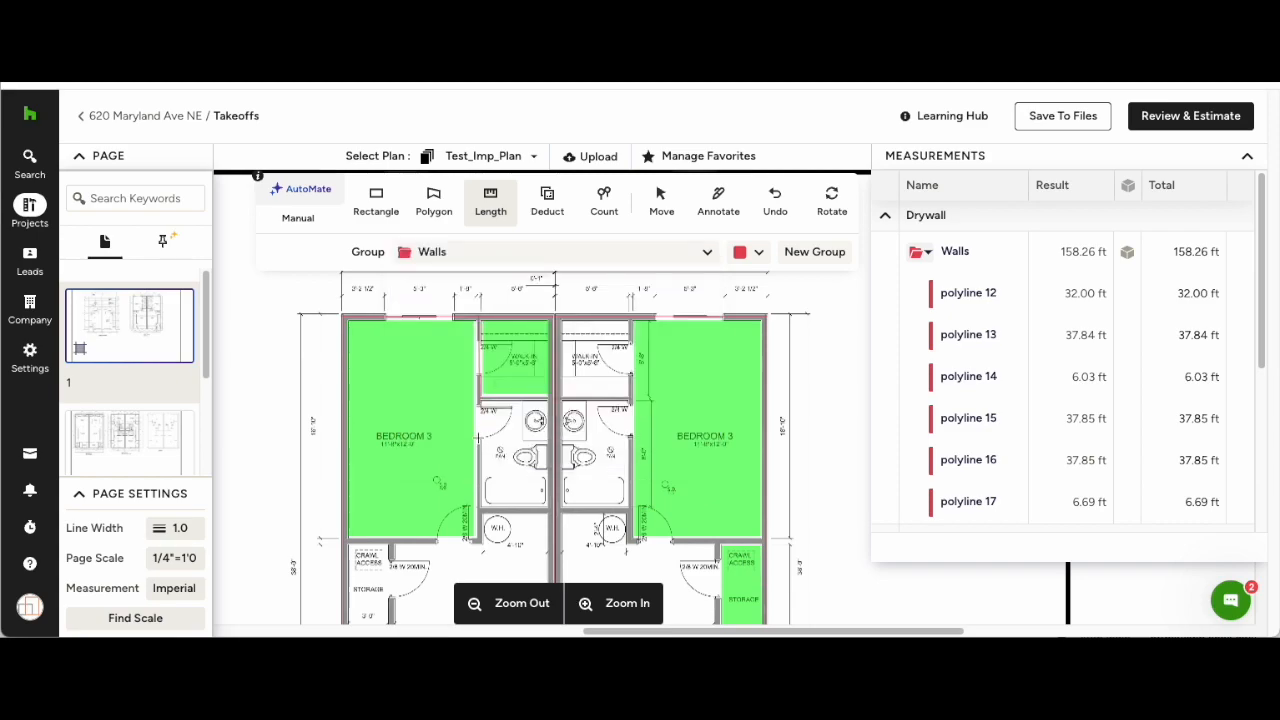
left_click(552, 510)
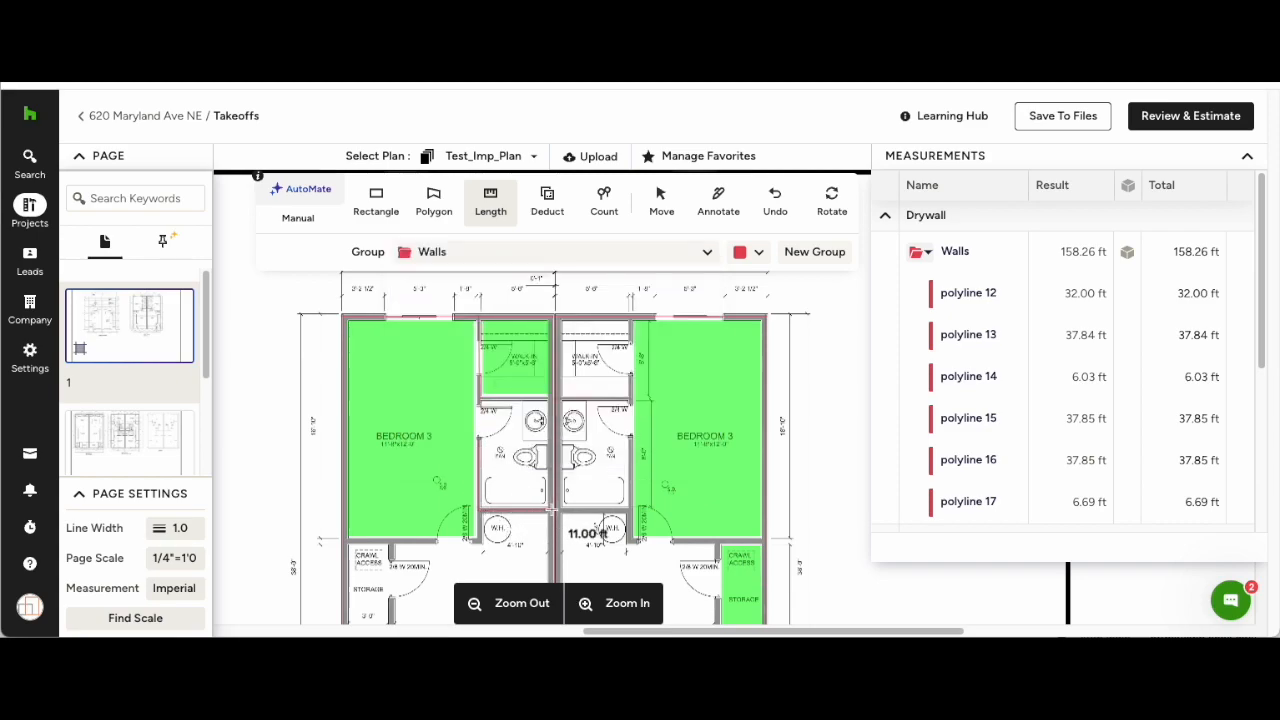
left_click(604, 198)
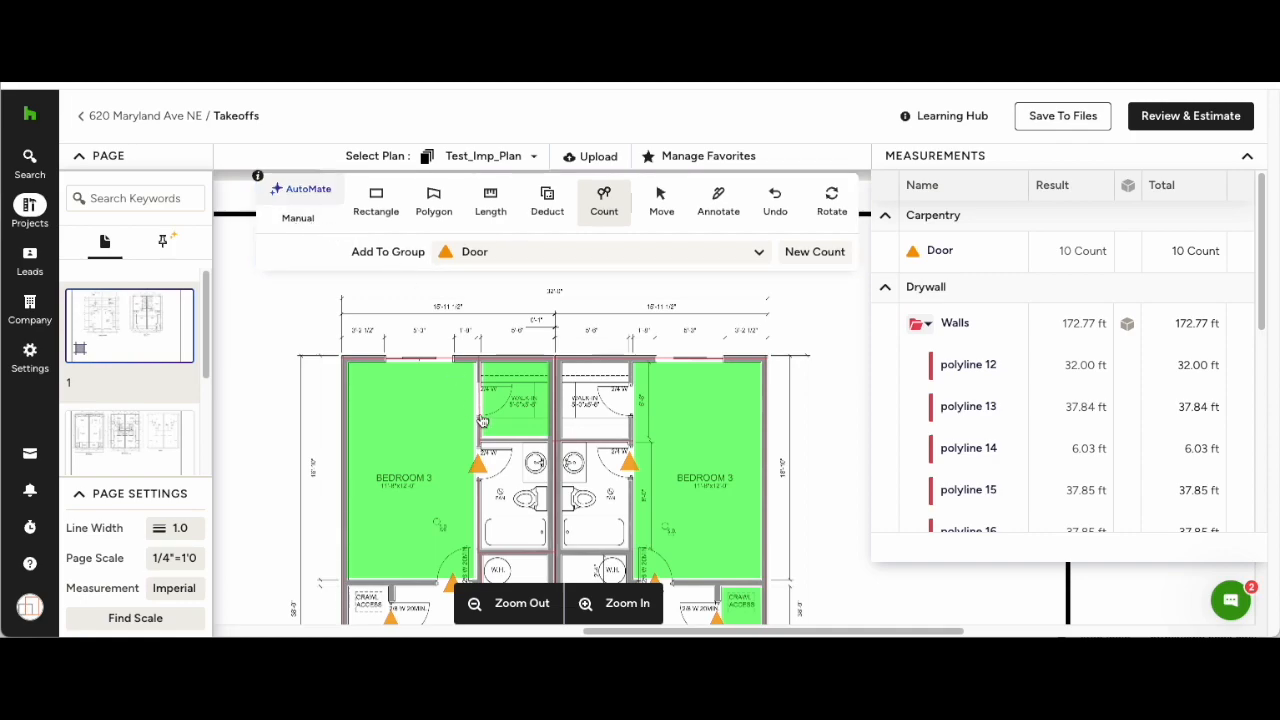
Step: Mark another door on the plan toward the Carpentry Door count of 10
left_click(480, 400)
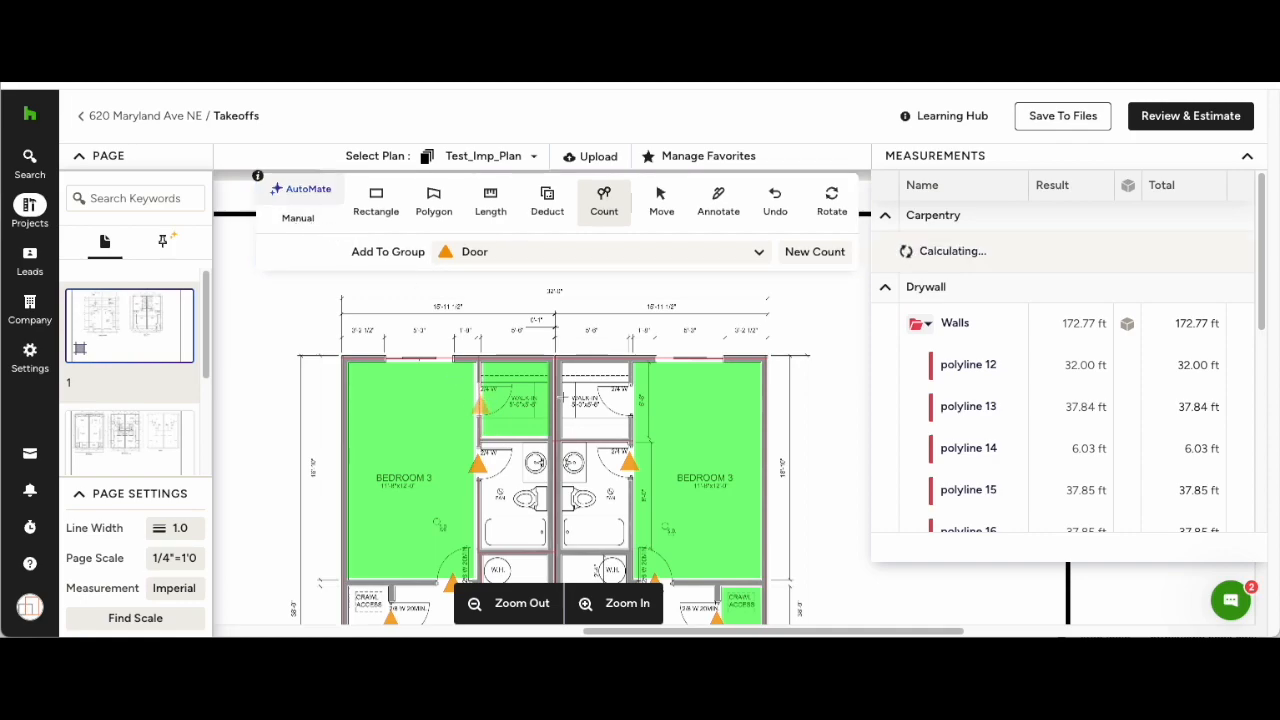